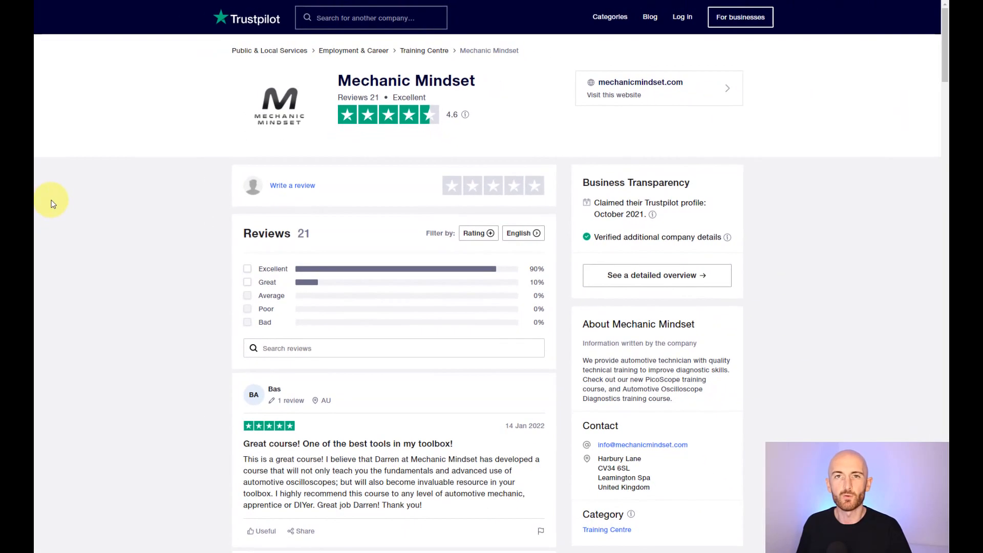
# Step: Scroll to Analyzing Waveforms and open Activity 3.2a Check Engine Timing Crankshaft/Camshaft Correlation
pyautogui.scroll(-3)
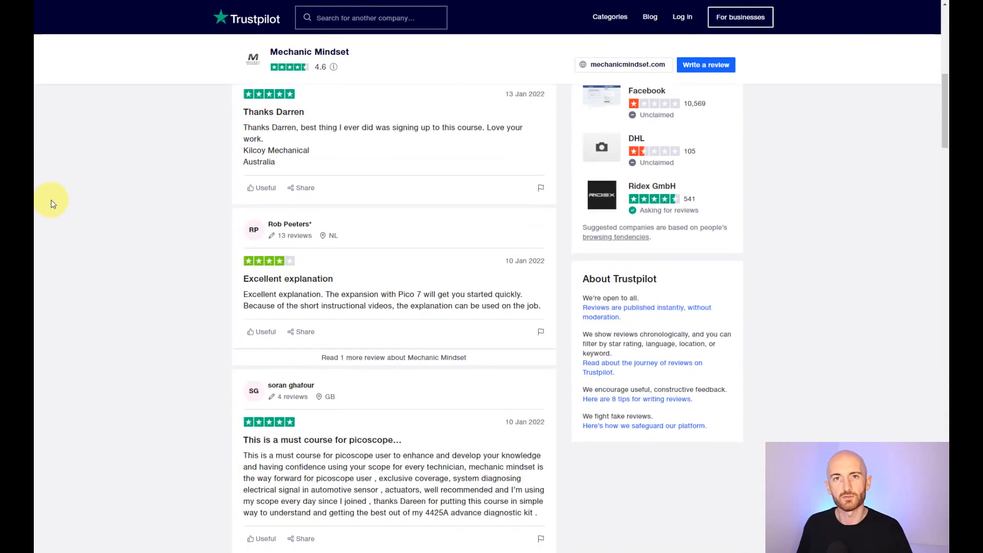
pyautogui.scroll(-3)
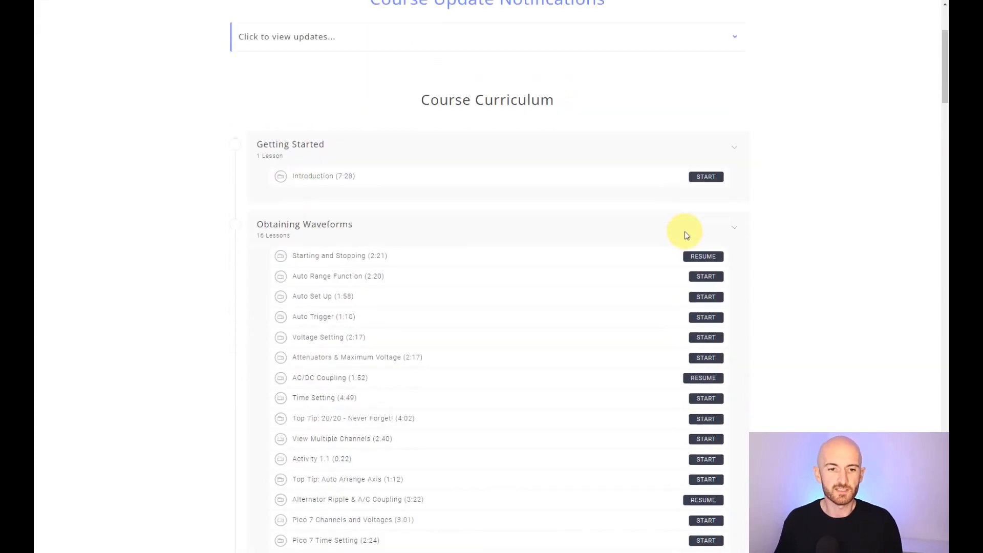
pyautogui.scroll(-3)
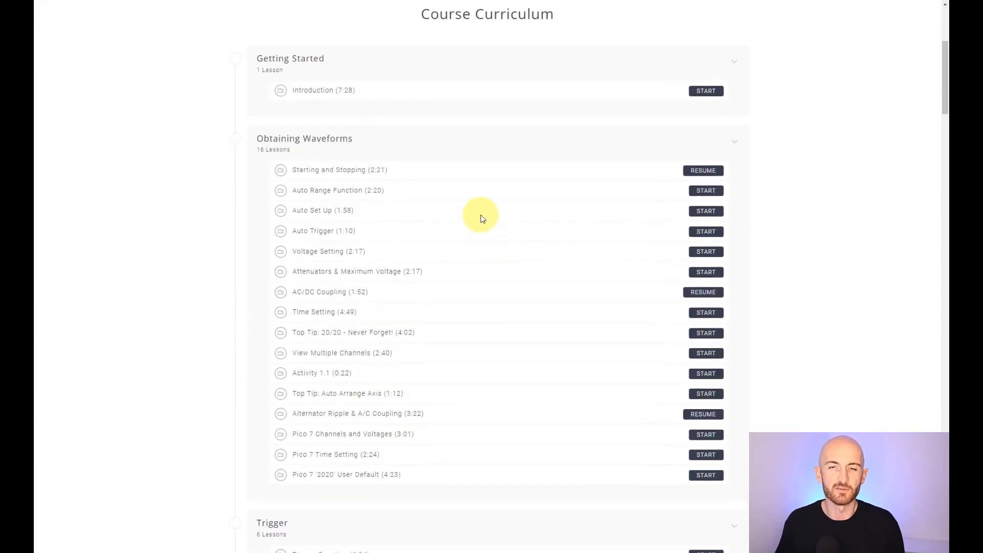
pyautogui.moveTo(693, 184)
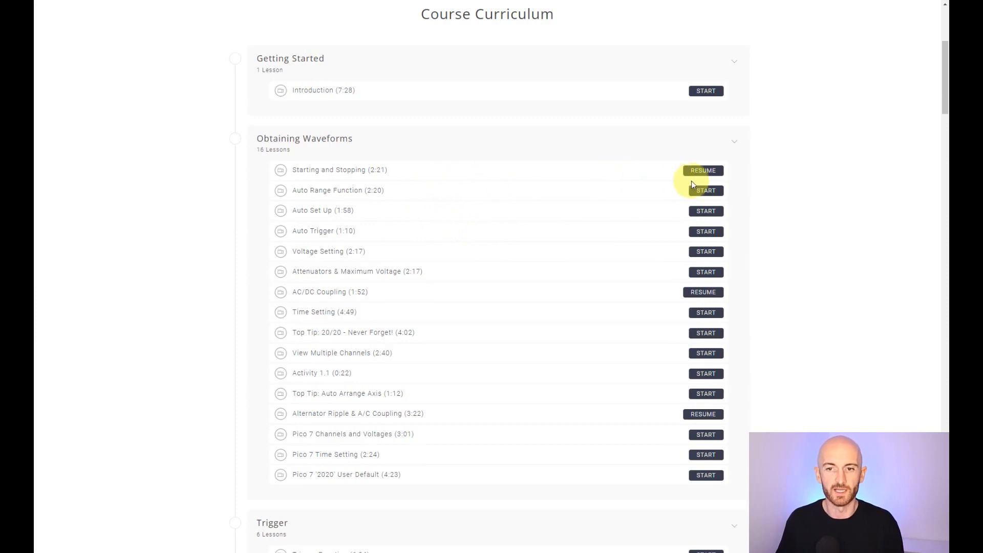
pyautogui.moveTo(313, 245)
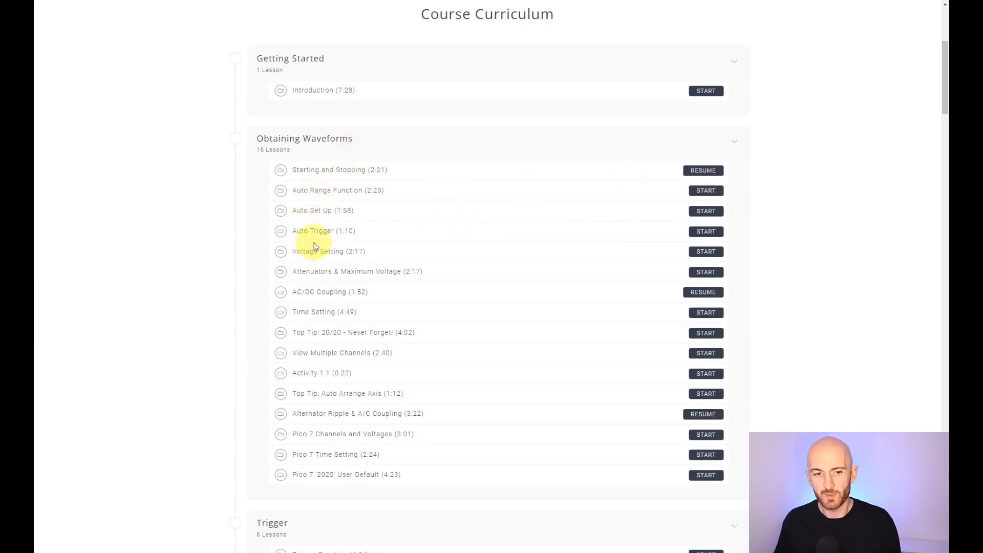
pyautogui.moveTo(323, 283)
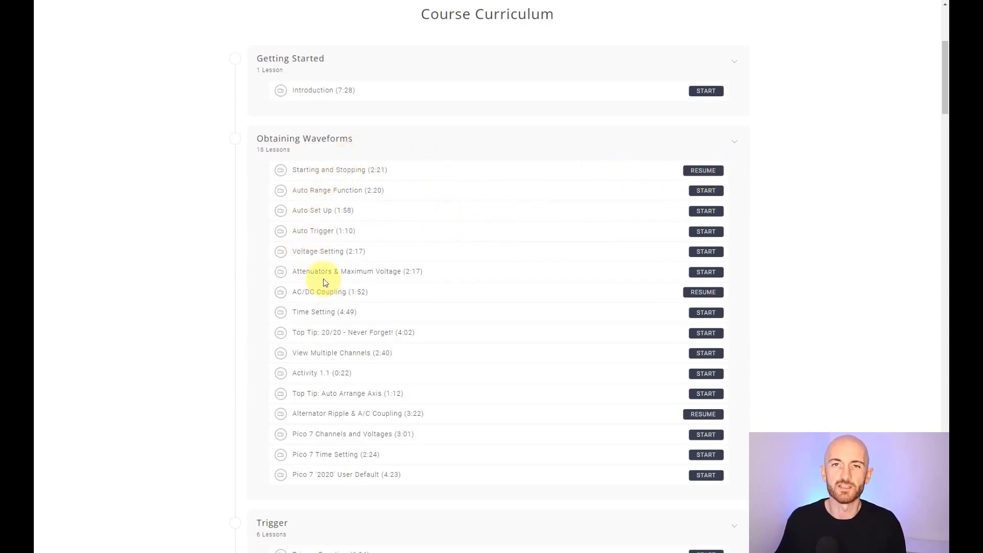
pyautogui.scroll(-3)
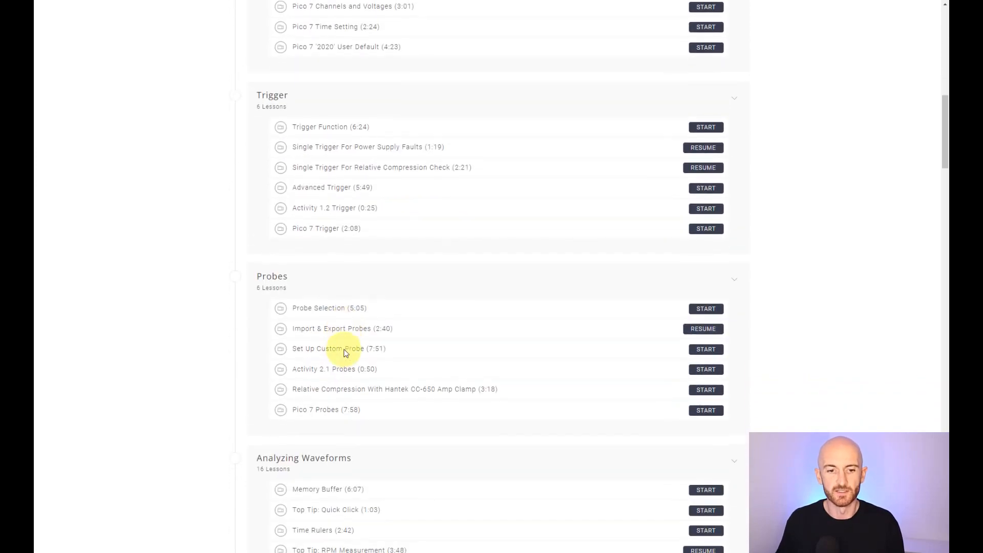
pyautogui.scroll(-3)
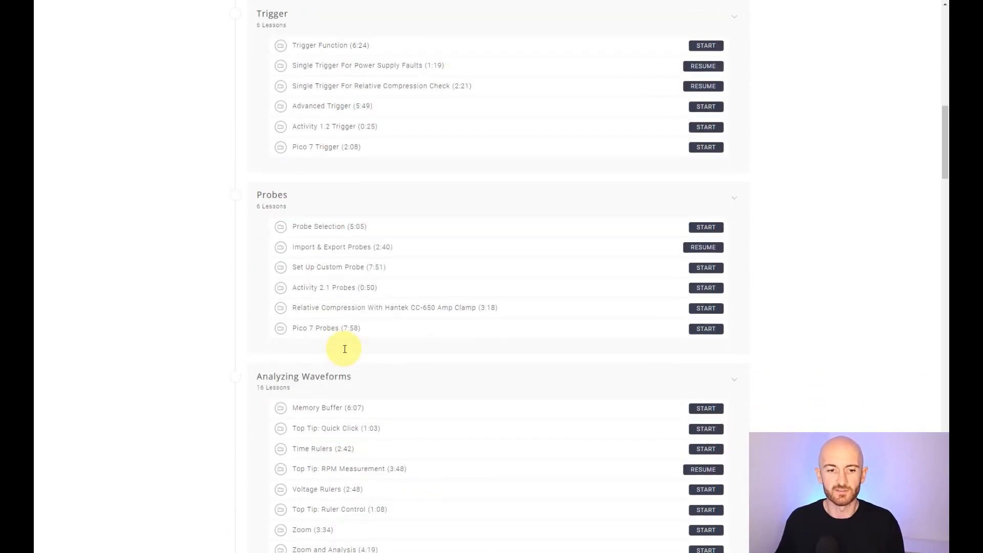
pyautogui.scroll(-3)
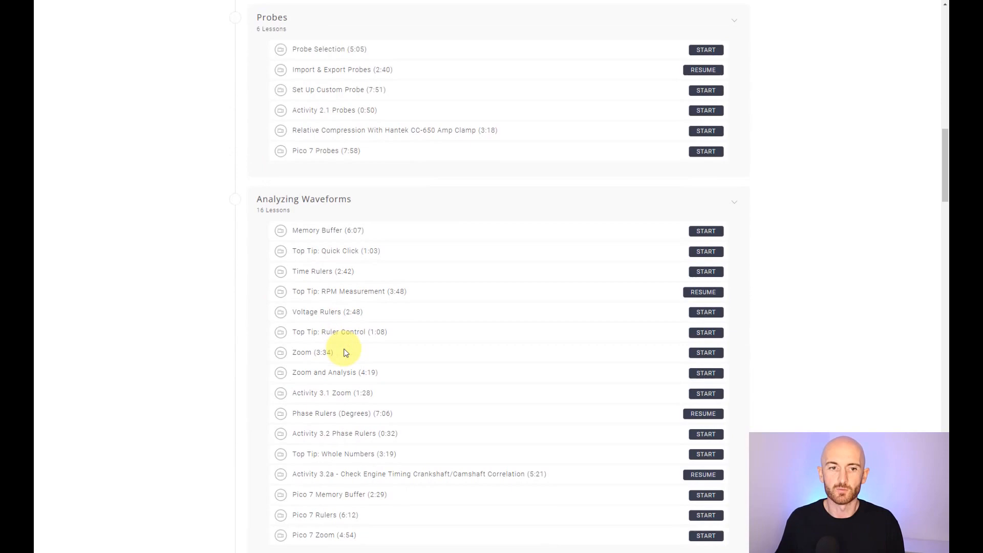
pyautogui.scroll(-3)
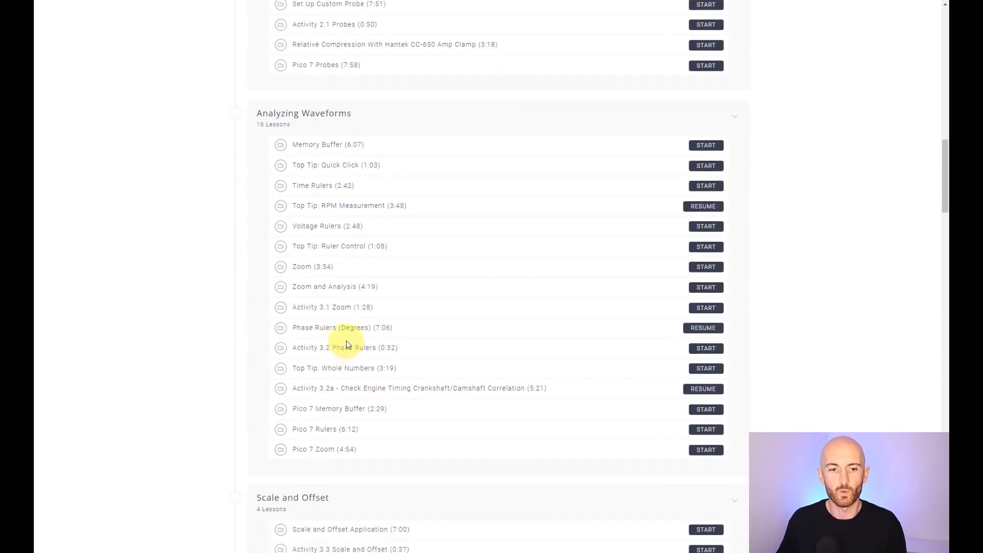
pyautogui.click(702, 389)
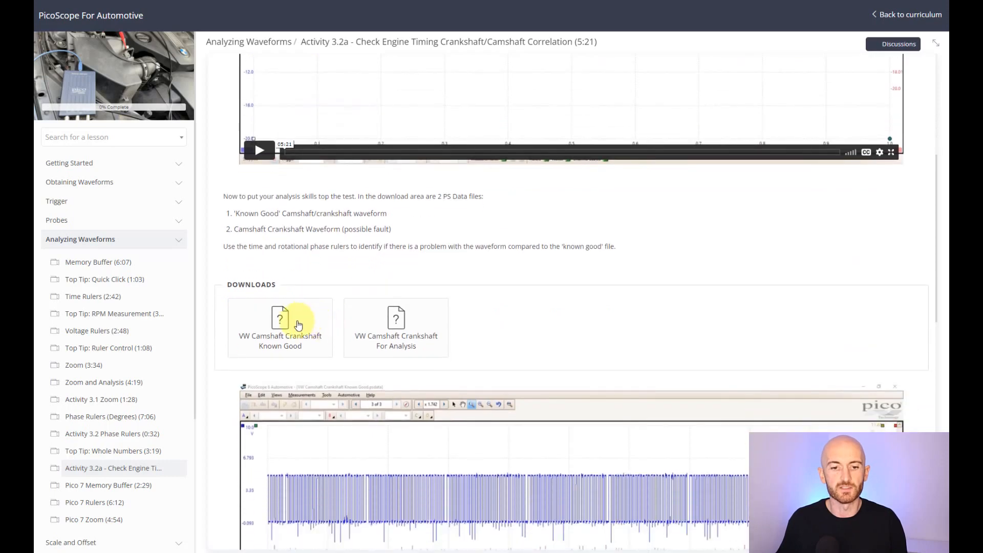
pyautogui.moveTo(366, 346)
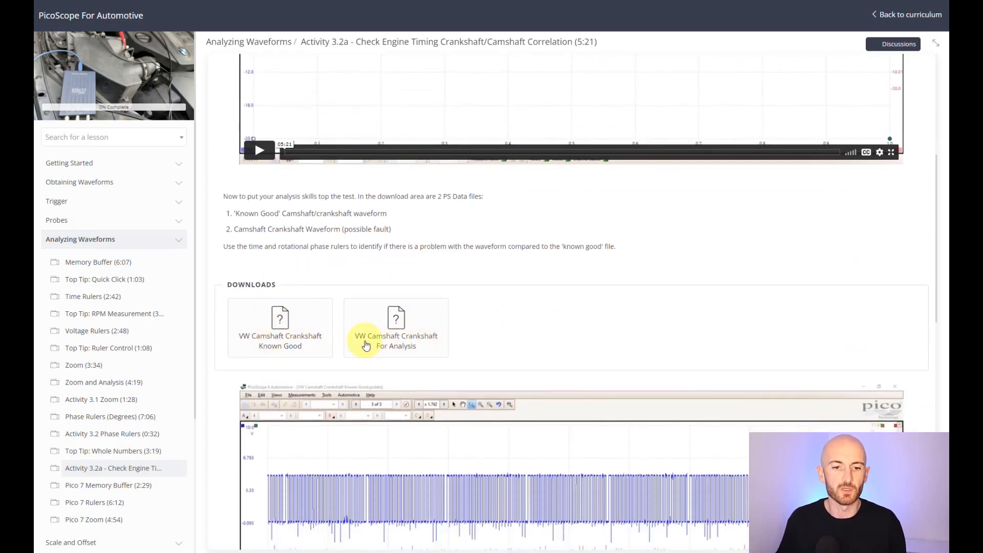
pyautogui.scroll(-3)
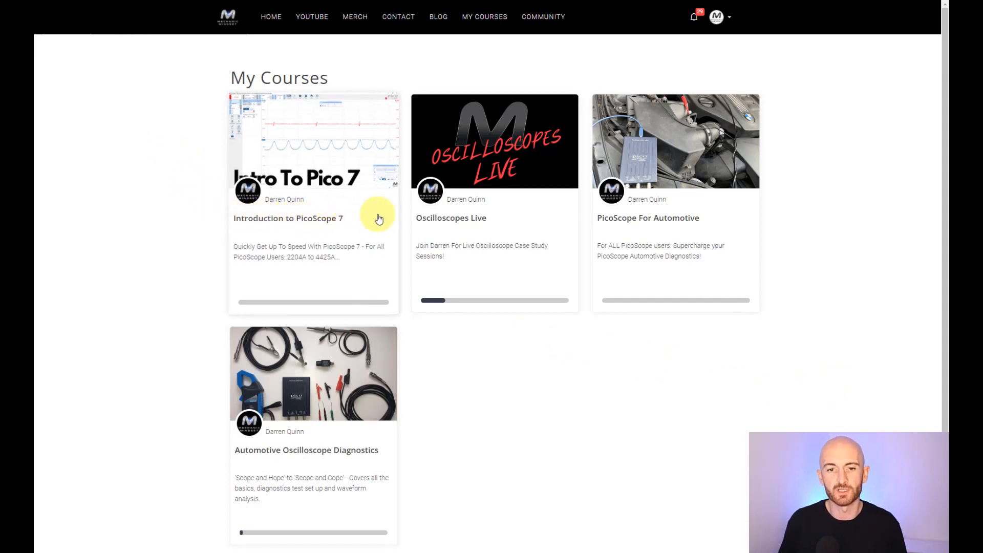
pyautogui.moveTo(463, 224)
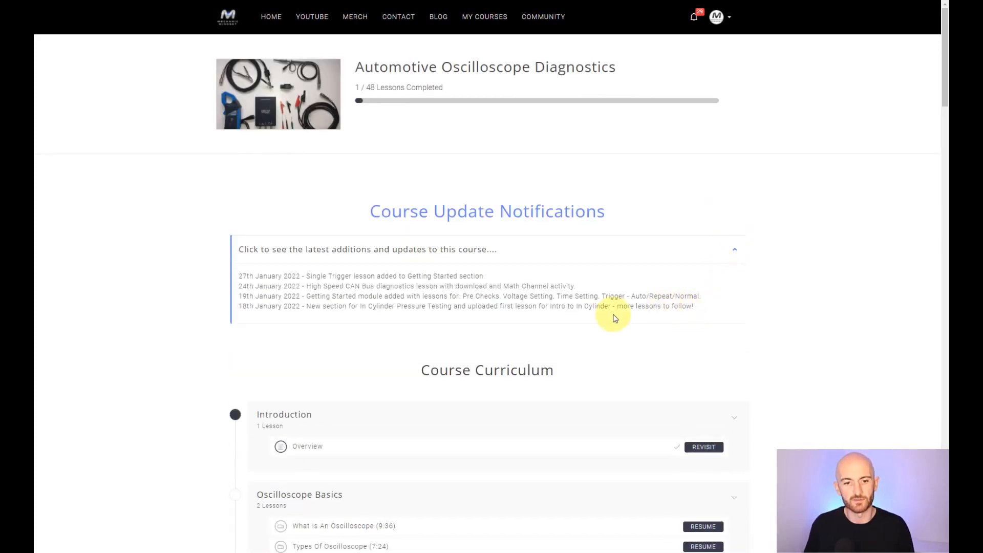
# Step: Scroll the Automotive Oscilloscope Diagnostics curriculum down to the Oscilloscope Specifications lessons
pyautogui.scroll(-3)
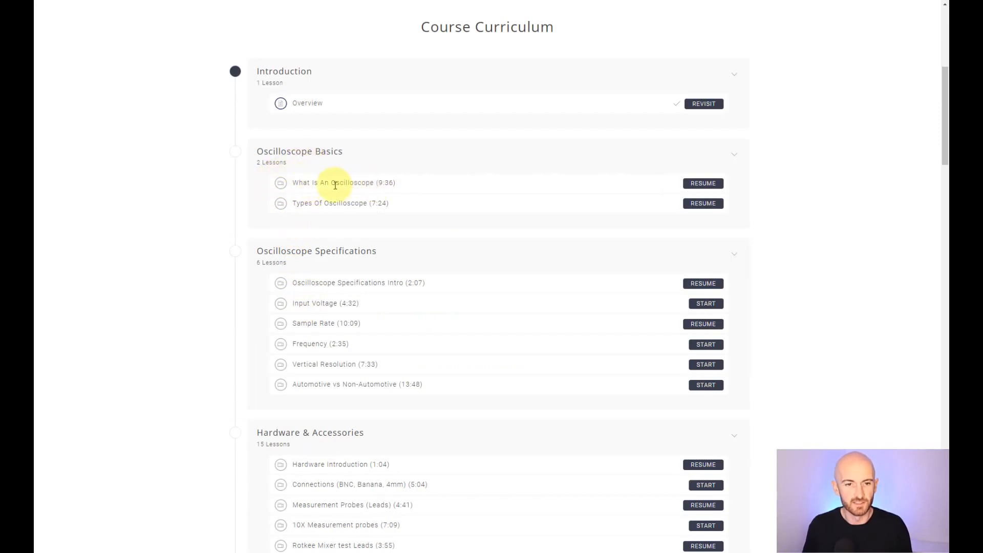
pyautogui.moveTo(325, 222)
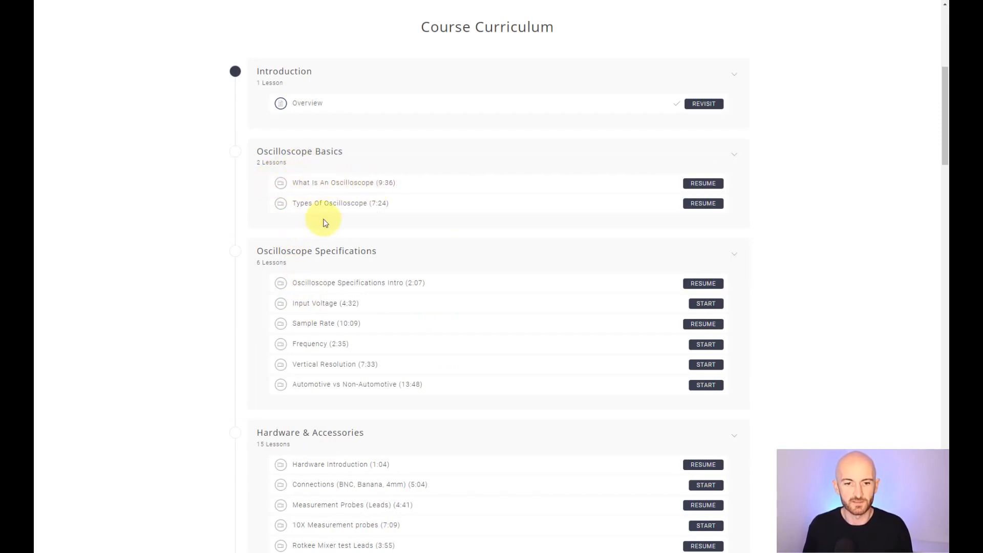
pyautogui.scroll(-3)
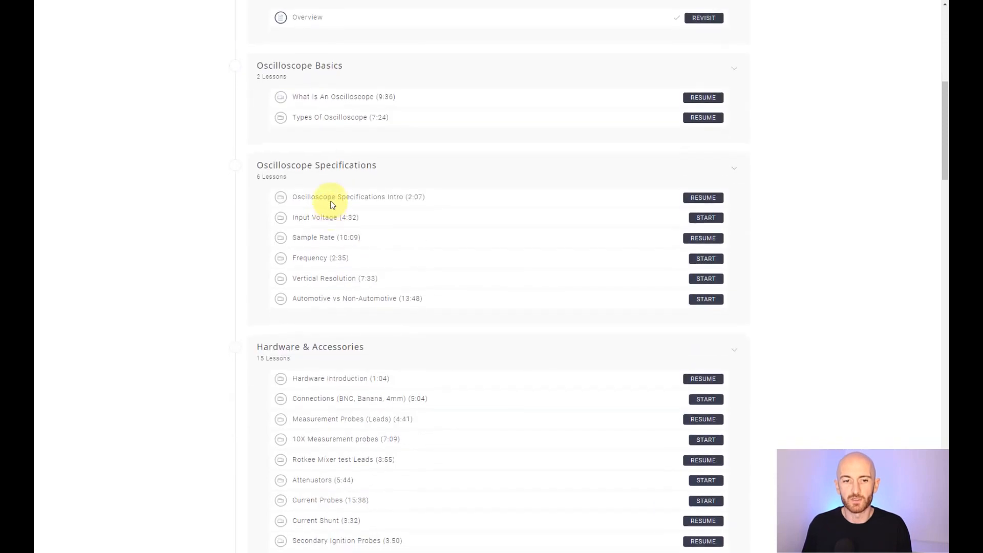
pyautogui.moveTo(381, 266)
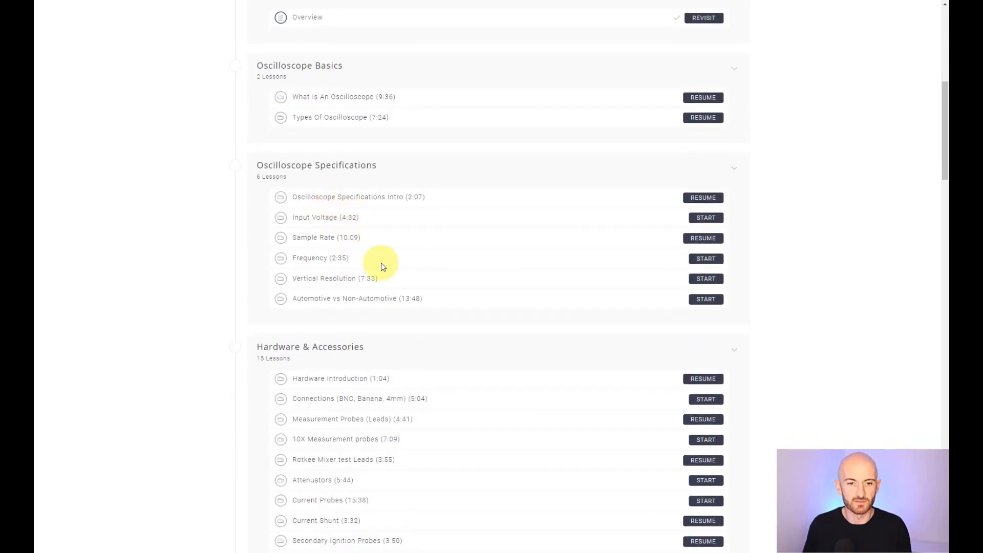
pyautogui.moveTo(382, 278)
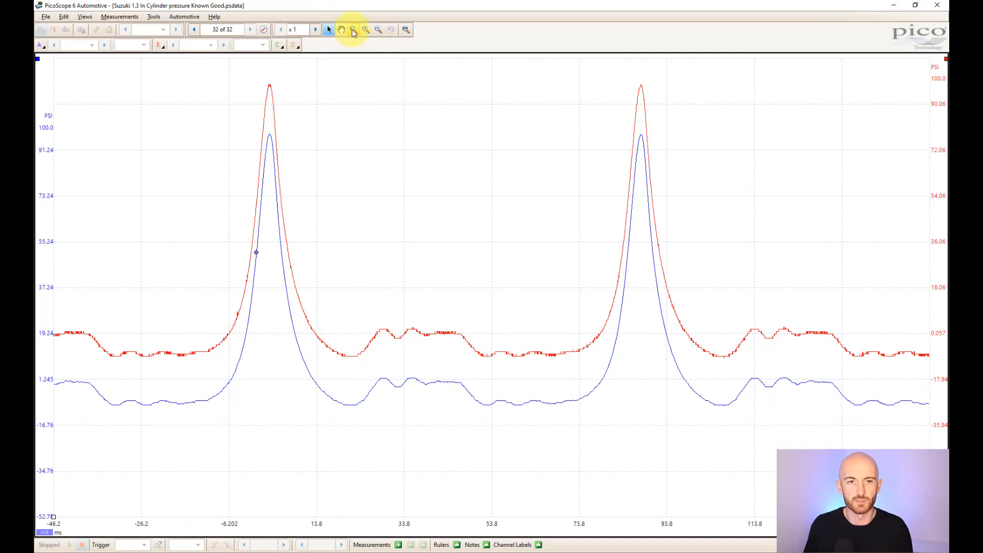
# Step: Zoom into the in-cylinder pressure waveform region just after the first compression peak
pyautogui.click(353, 30)
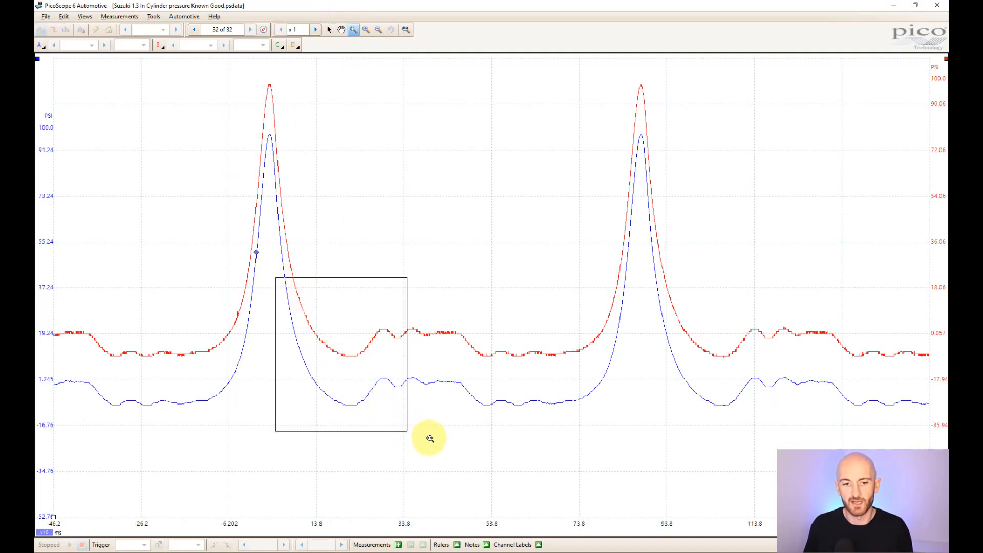
pyautogui.moveTo(276, 274); pyautogui.dragTo(407, 433)
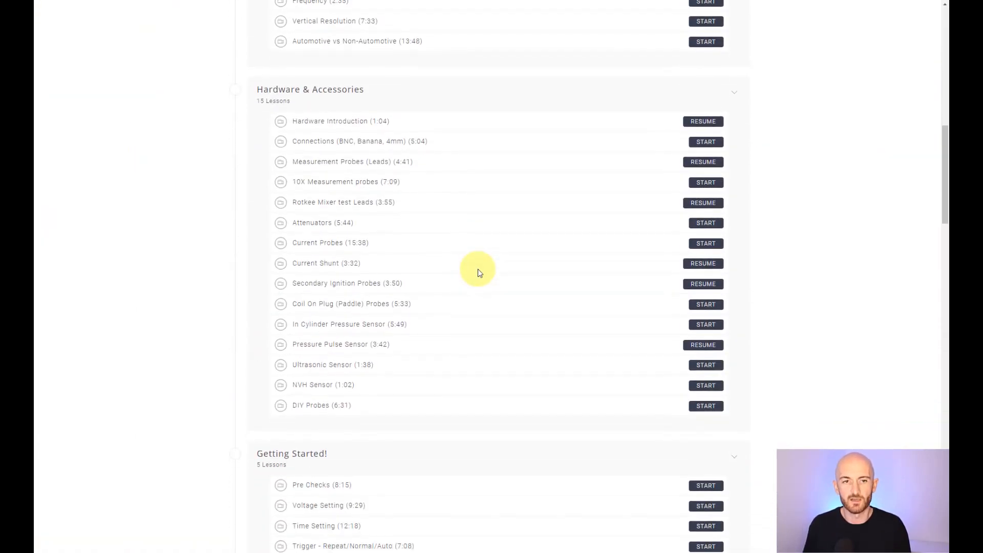
# Step: Scroll past Hardware & Accessories and Getting Started to the Petrol, GDI and Diesel Injector sections
pyautogui.scroll(-3)
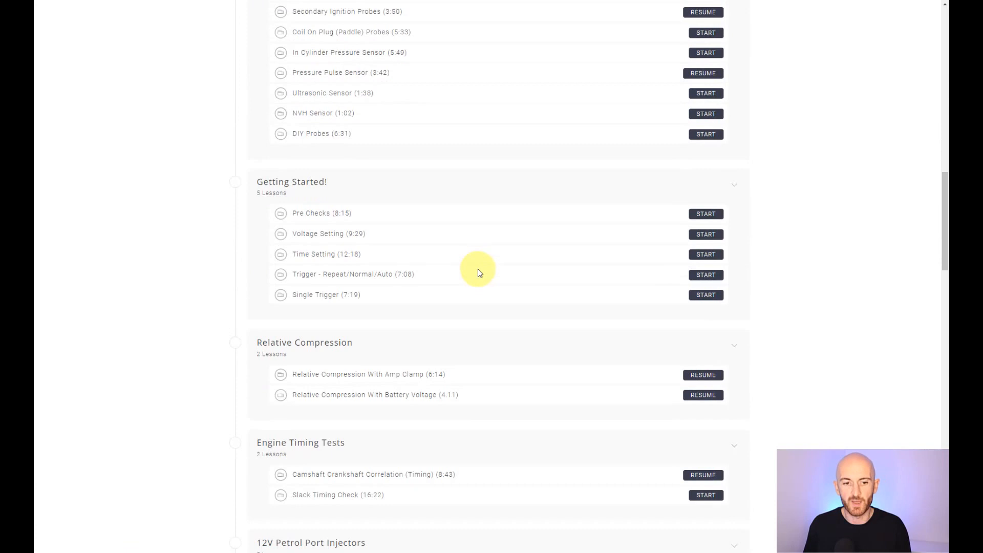
pyautogui.scroll(-3)
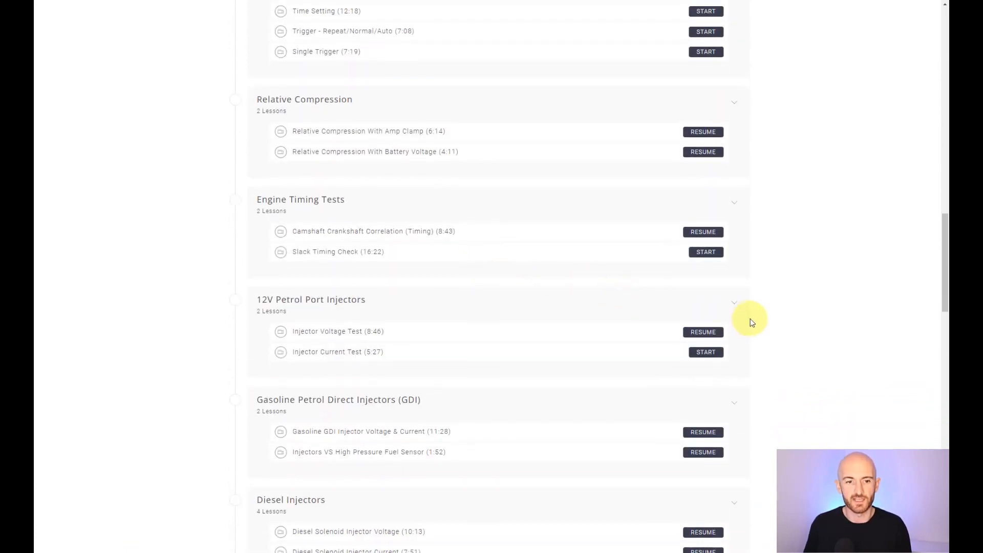
# Step: Resume the Gasoline GDI Injector Voltage & Current lesson, play its video, and scroll to the notes
pyautogui.click(702, 431)
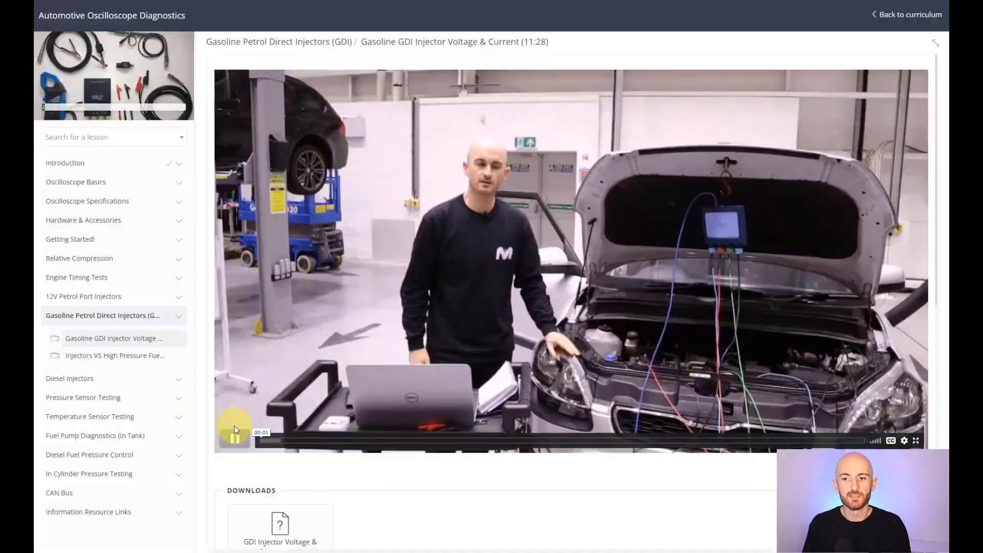
pyautogui.click(235, 437)
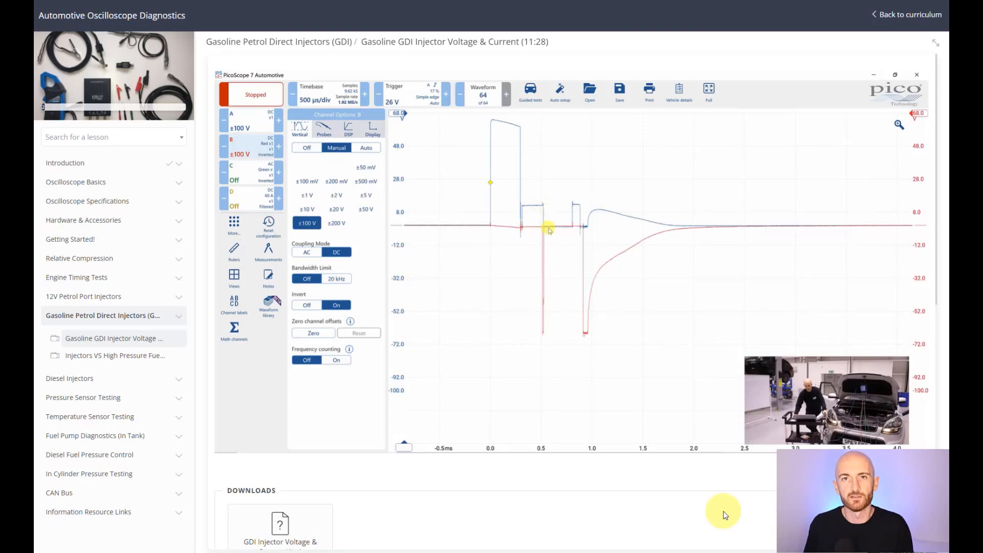
pyautogui.scroll(-3)
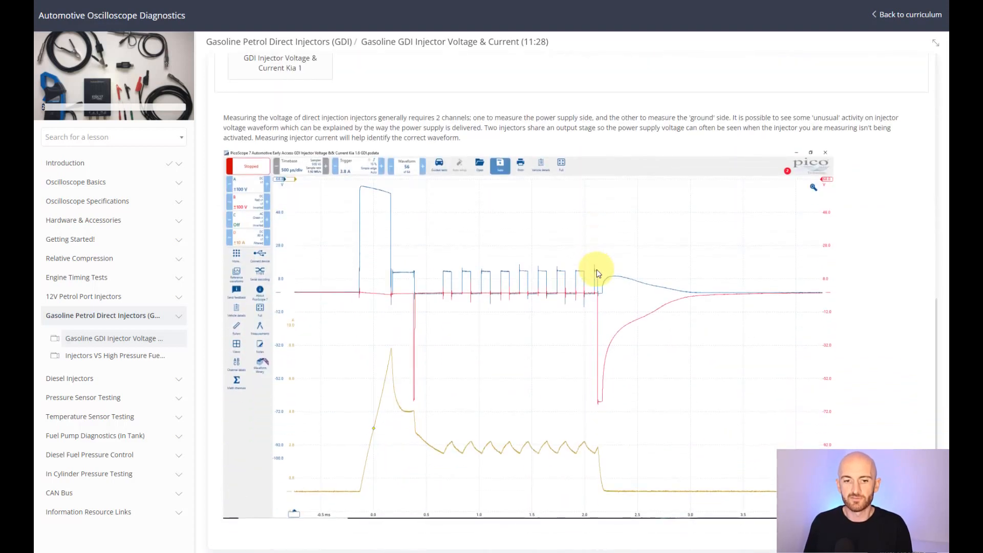
pyautogui.moveTo(506, 313)
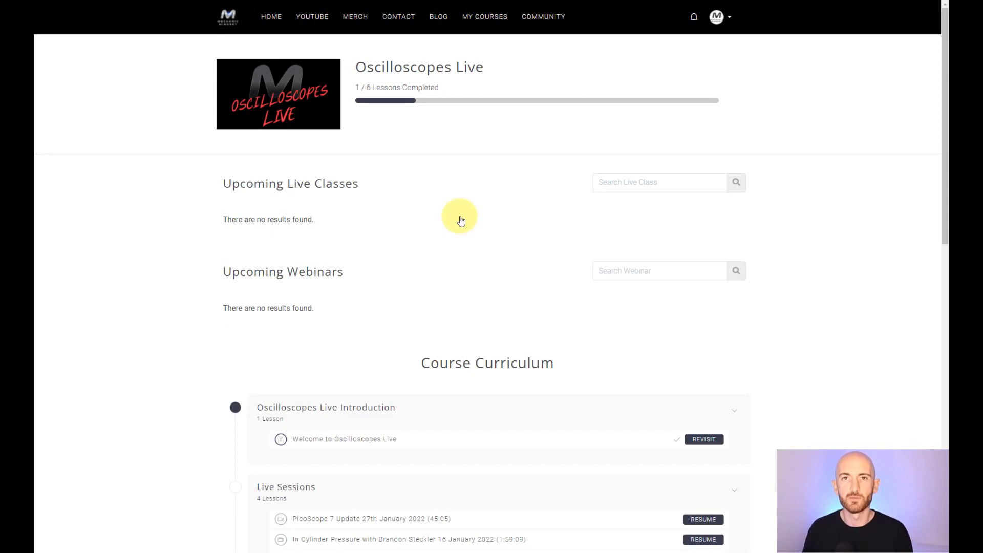
# Step: Scroll the Oscilloscopes Live course to Live Sessions and resume the in-cylinder pressure session
pyautogui.scroll(-3)
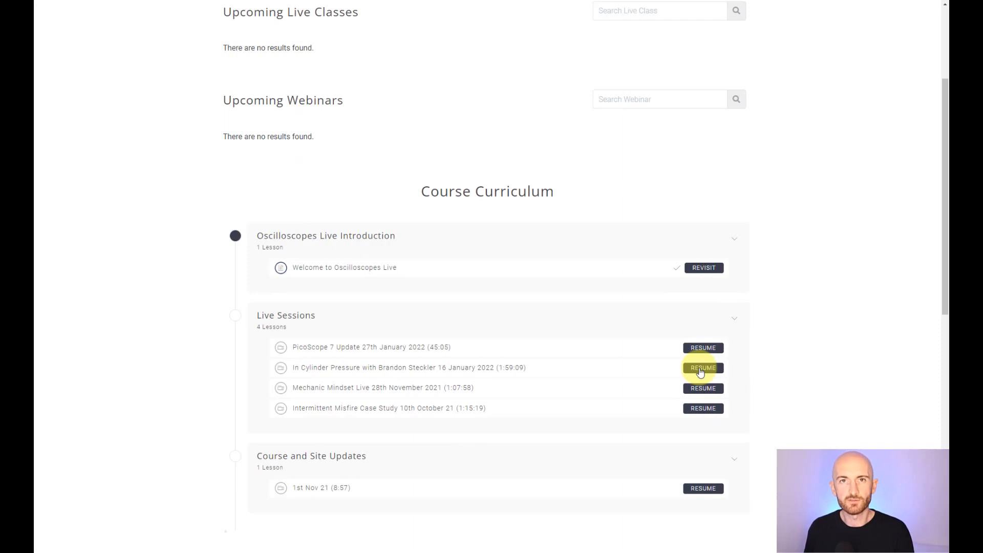
pyautogui.click(702, 367)
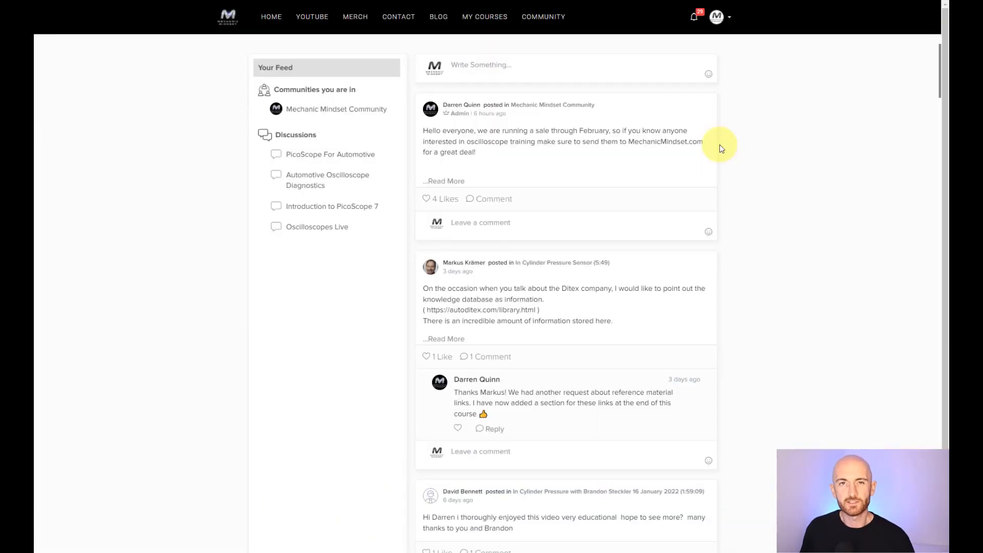
# Step: Scroll through community feed posts down to the alternator ripple waveform question and replies
pyautogui.scroll(-3)
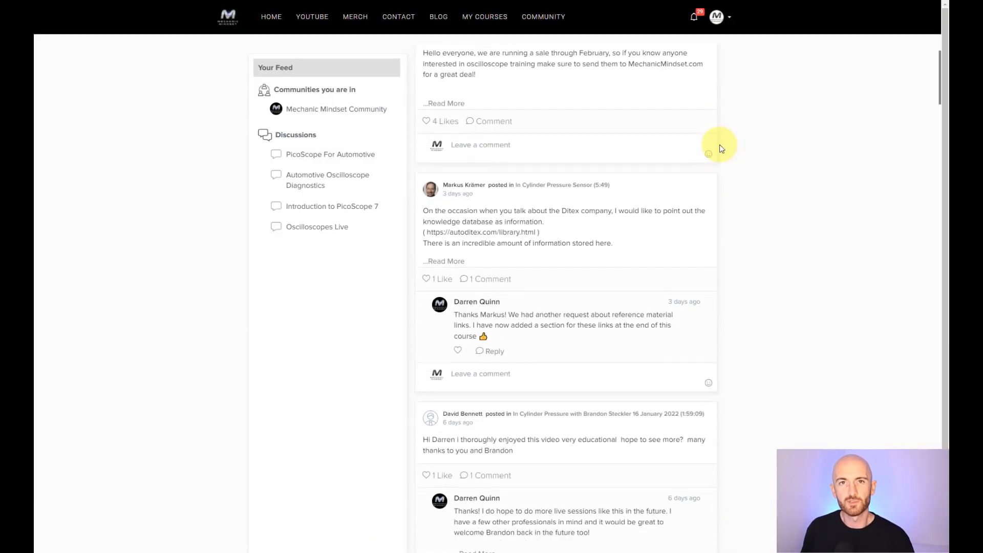
pyautogui.scroll(-3)
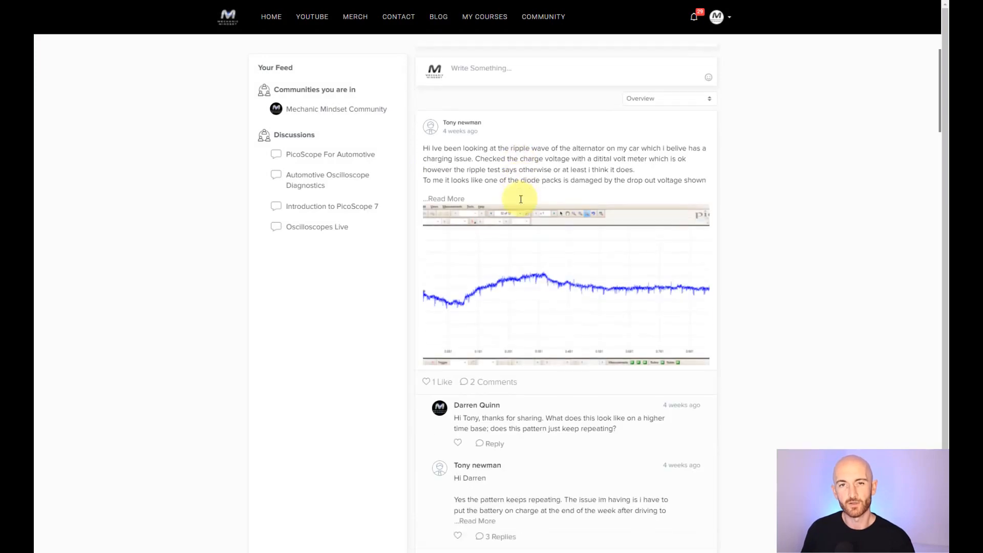
pyautogui.scroll(-3)
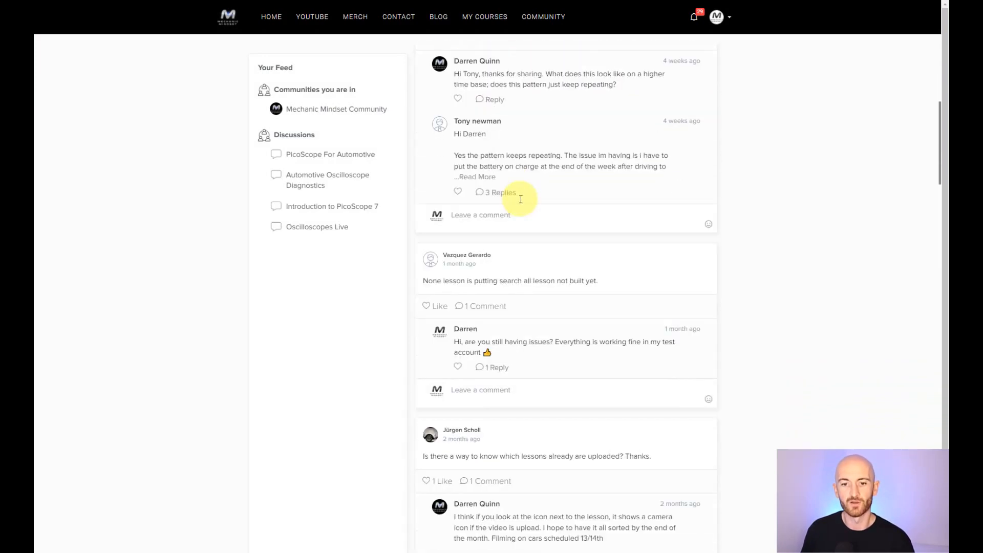